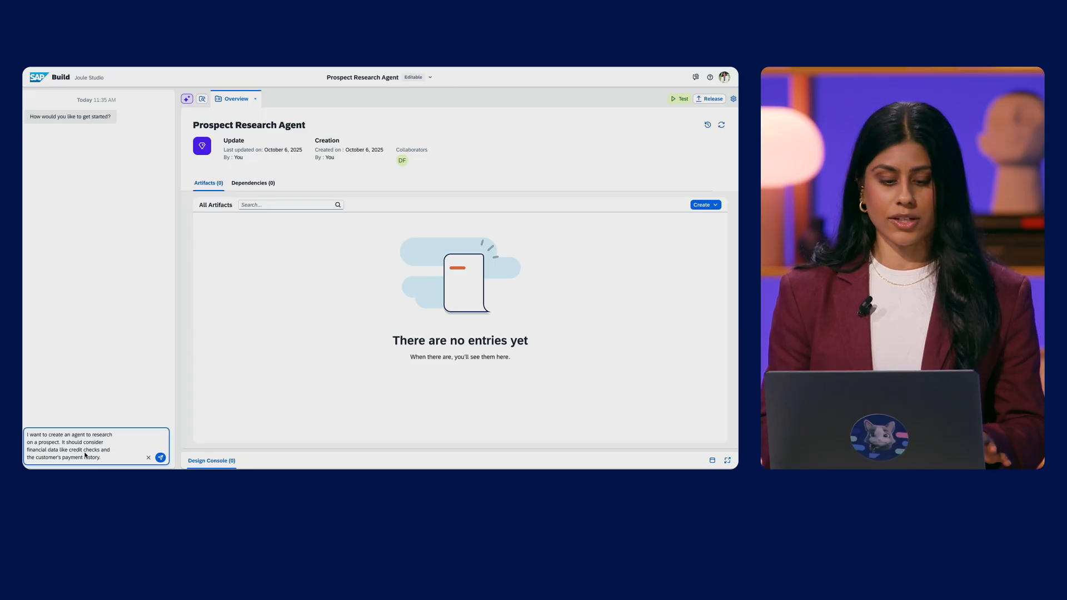
# Send Joule the request for a prospect research agent using credit checks and payment history.
pyautogui.click(160, 457)
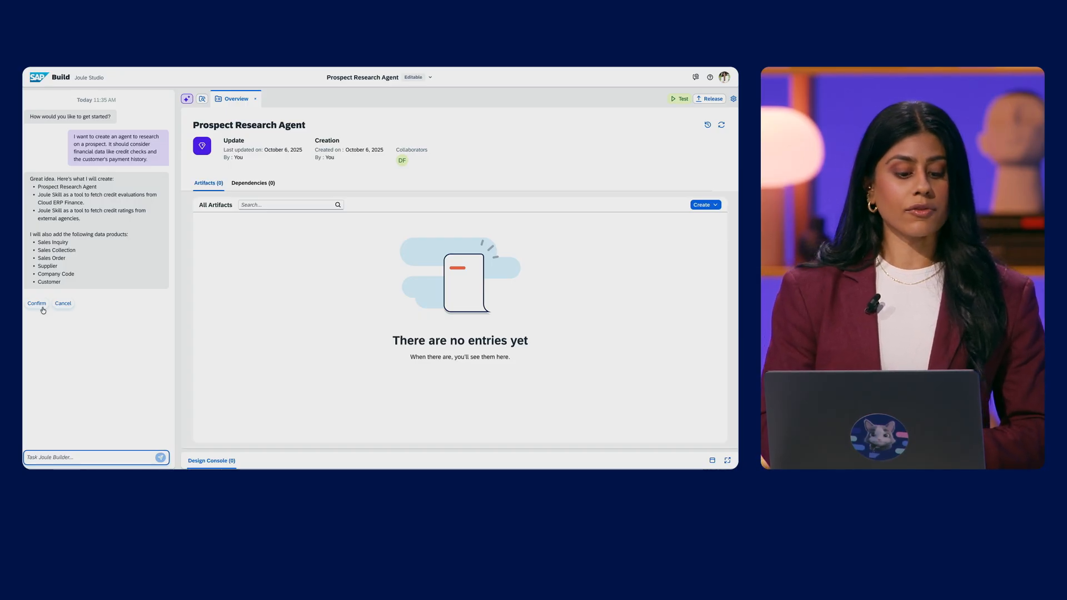
# Confirm Joule's plan so the Prospect Research Agent is created with expertise and instructions.
pyautogui.click(36, 302)
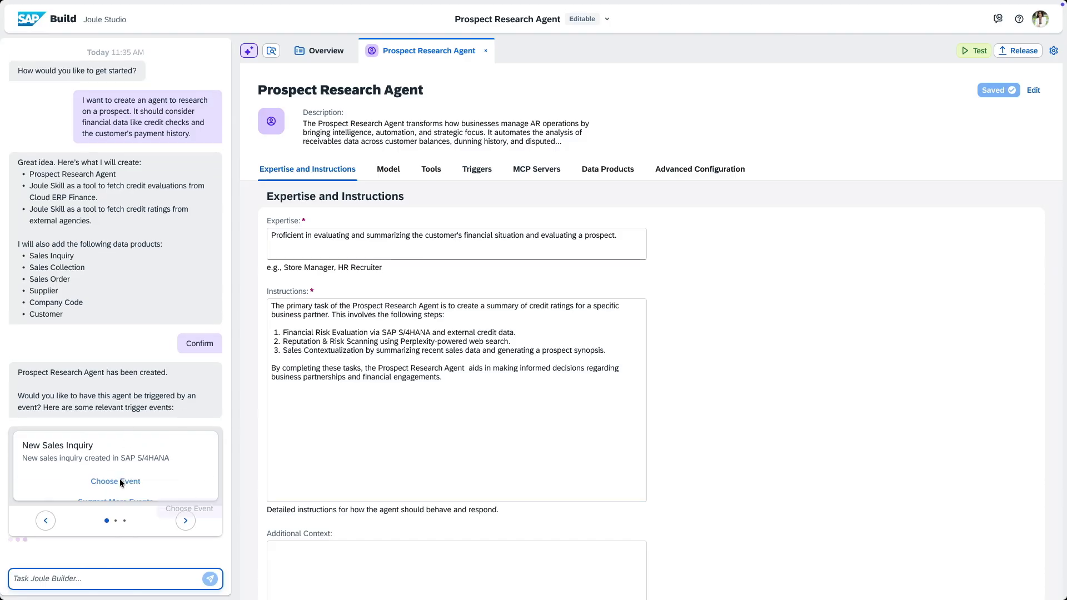
# Choose New Sales Inquiry as the agent's trigger event, firing for inquiries over 100,000 USD.
pyautogui.click(114, 481)
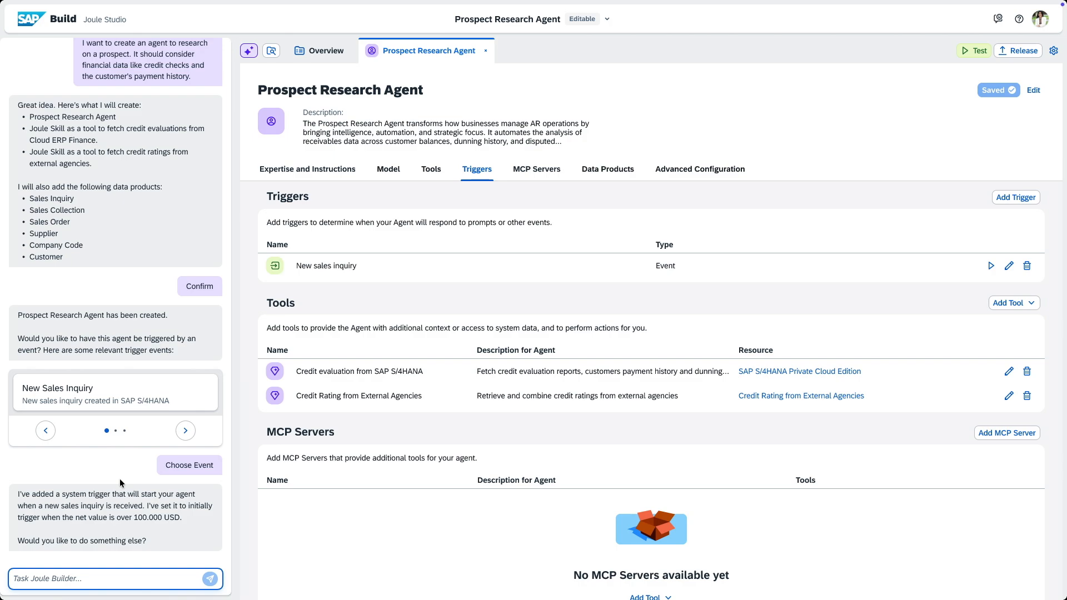
pyautogui.moveTo(143, 584)
pyautogui.write('Can you also perform a background check based on public news and media announcements?')
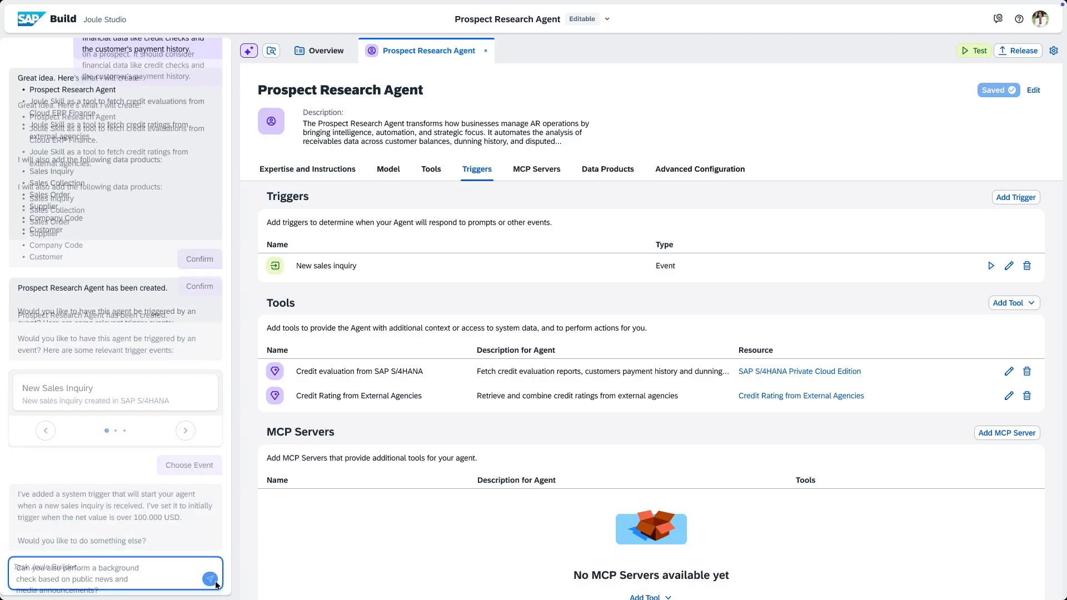
# Add the Perplexity Research web search tool for background checks and release version 1.0.0.
pyautogui.click(211, 578)
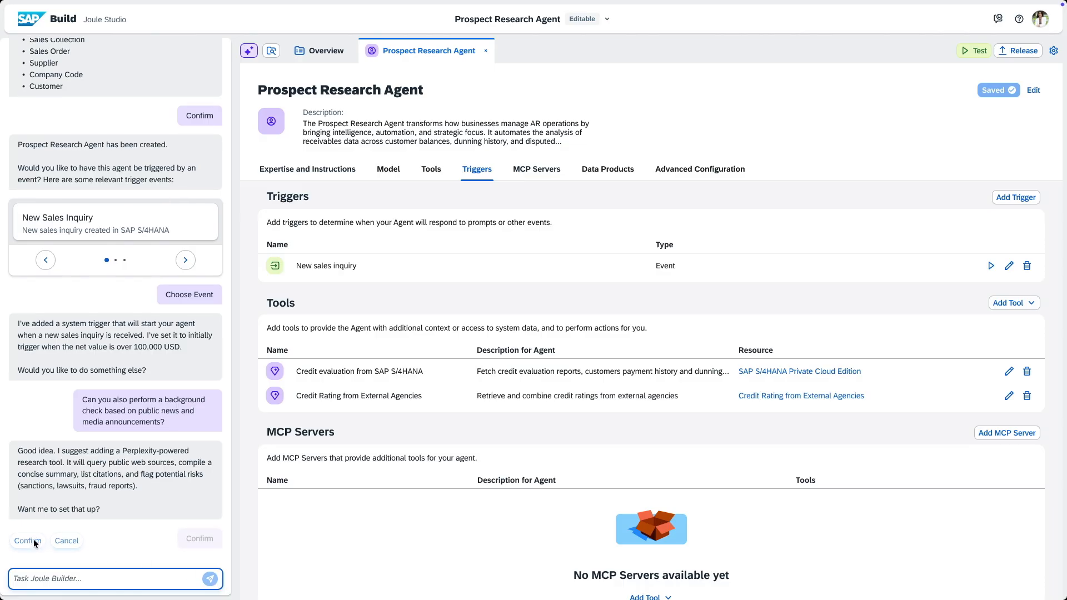
pyautogui.click(26, 540)
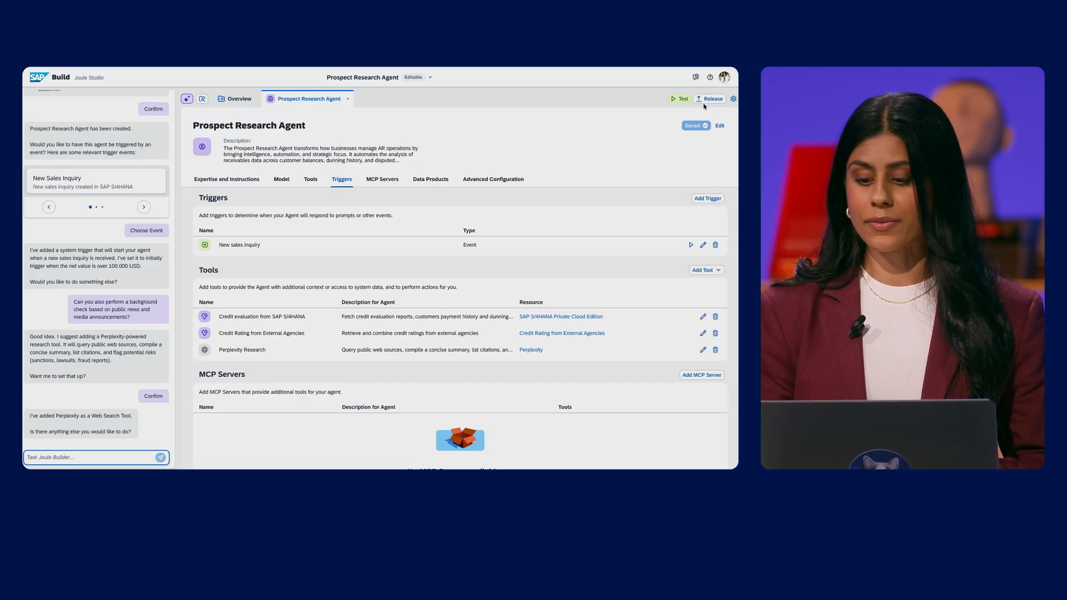
pyautogui.click(711, 99)
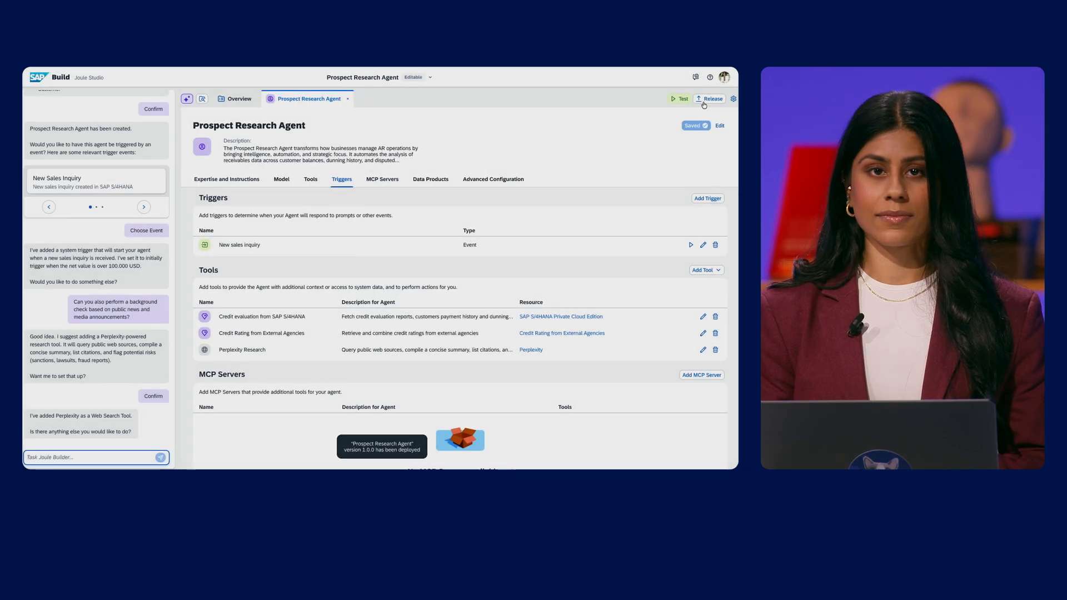